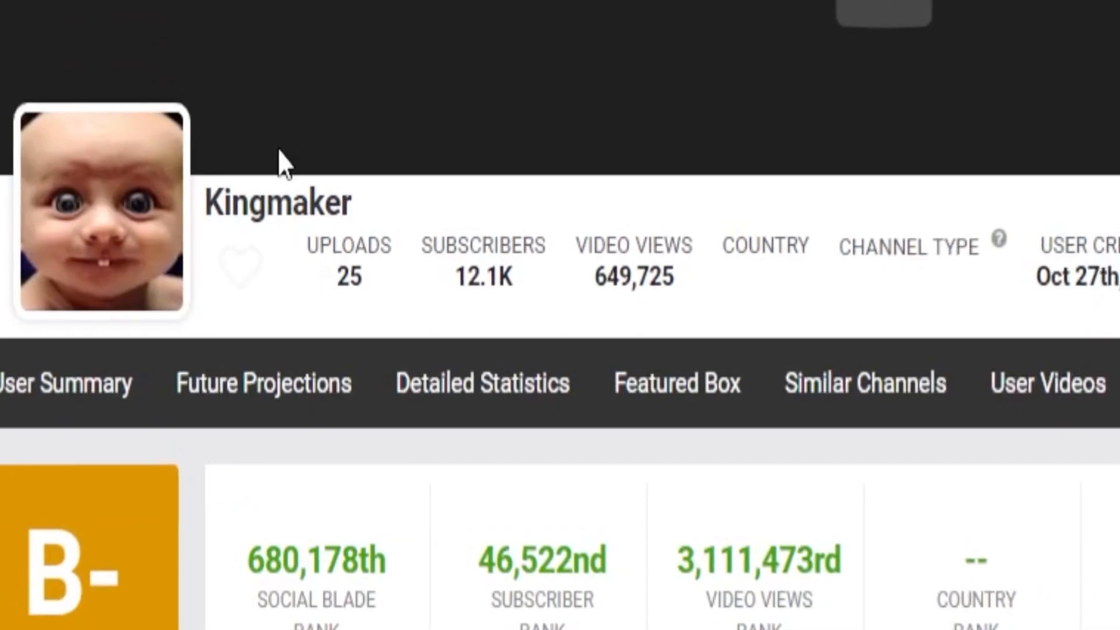
pyautogui.moveTo(520, 246)
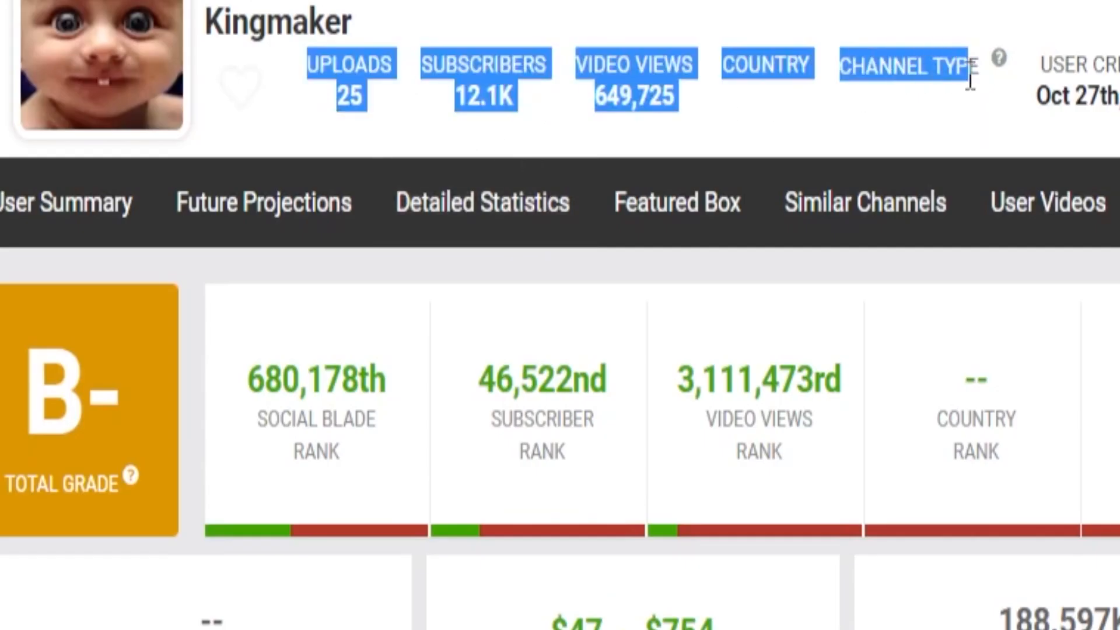
# - Check the scene-creation setting, then insert a paragraph break to start a new scene
pyautogui.scroll(-3)
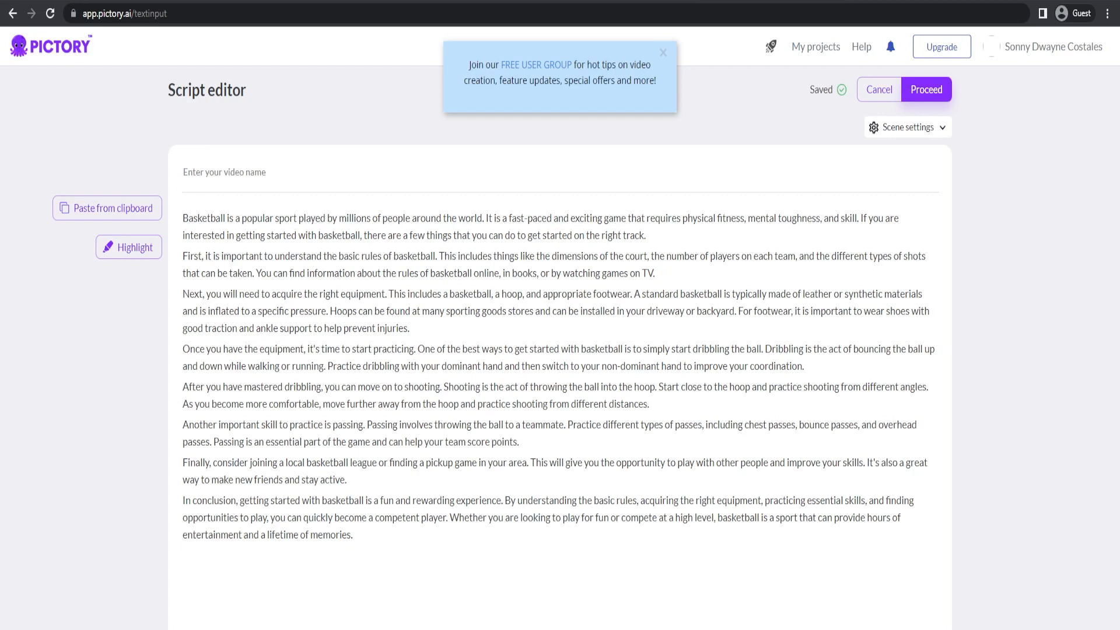
pyautogui.click(907, 126)
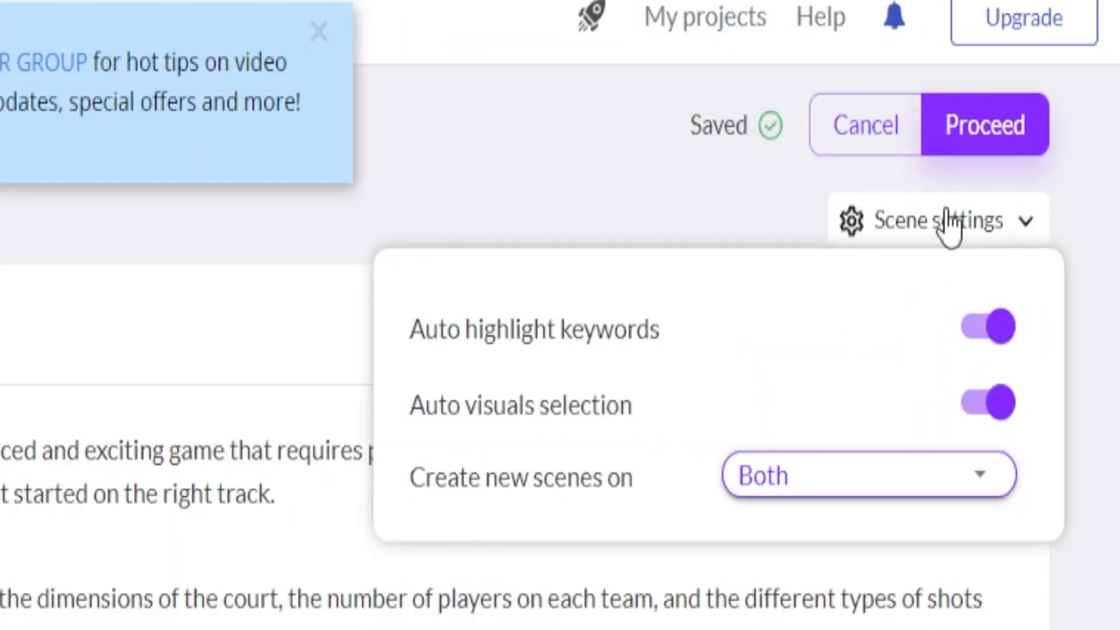
pyautogui.click(868, 474)
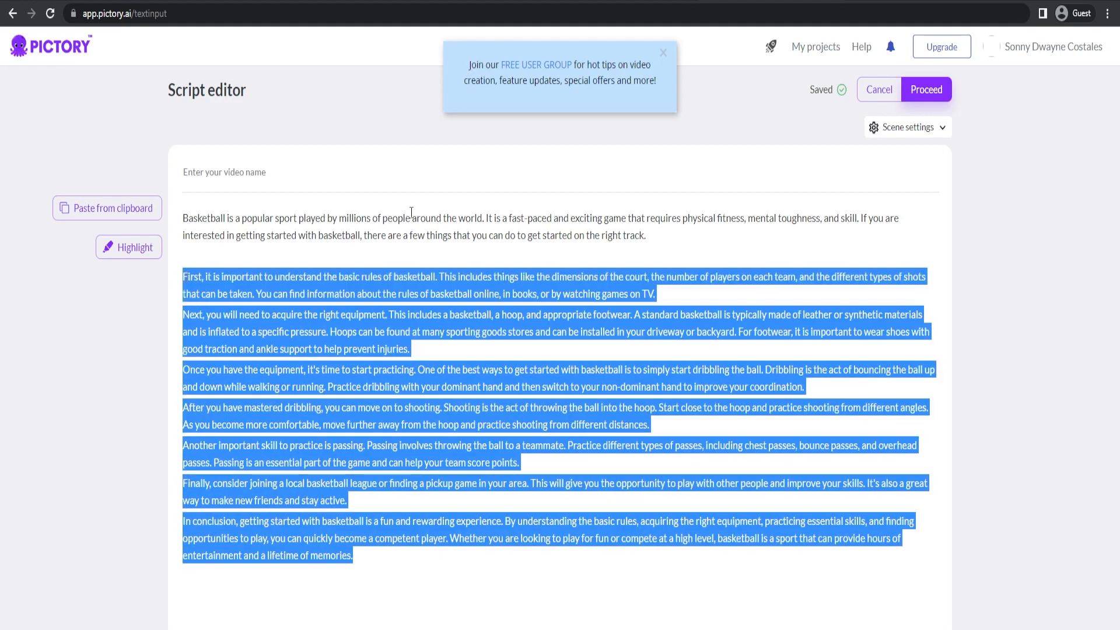
pyautogui.click(908, 128)
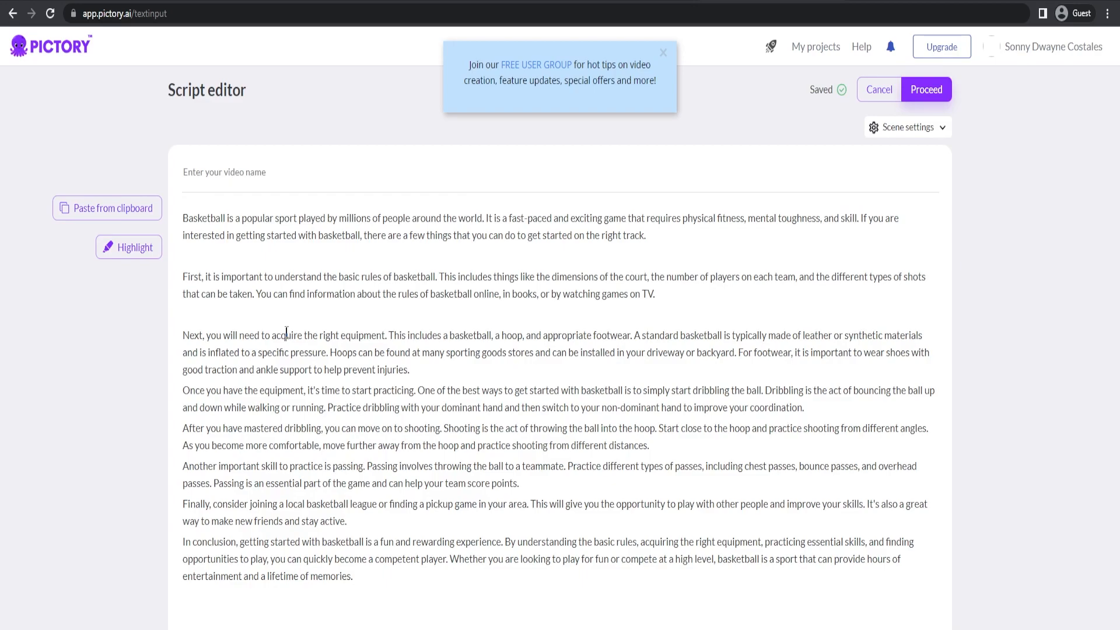
pyautogui.click(926, 90)
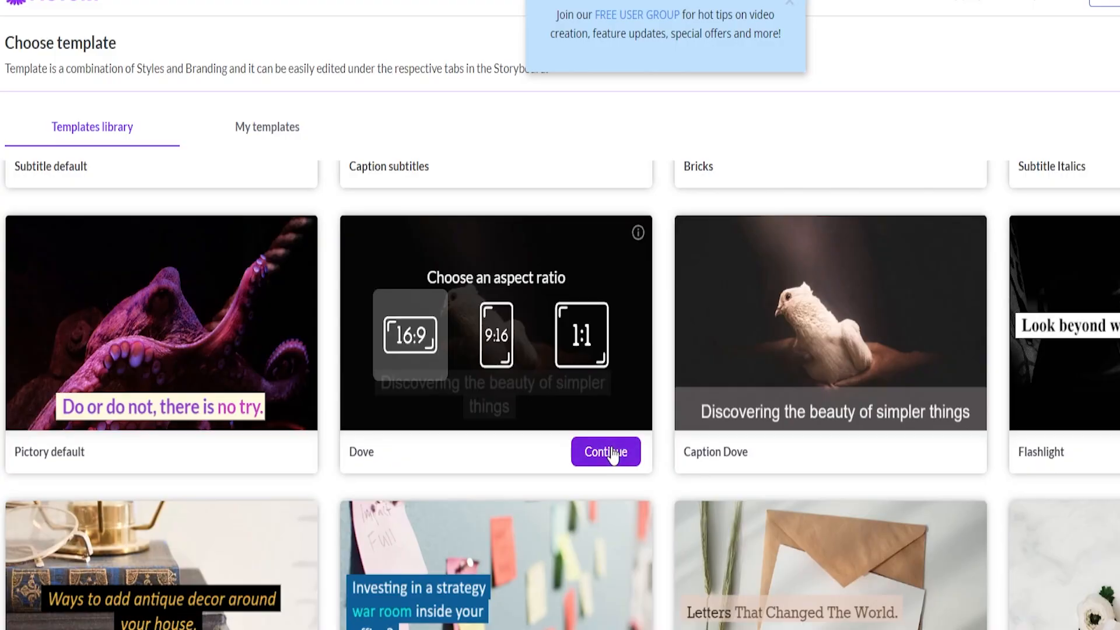
# - Confirm the Dove template at the 16:9 aspect ratio to generate the storyboard
pyautogui.click(604, 451)
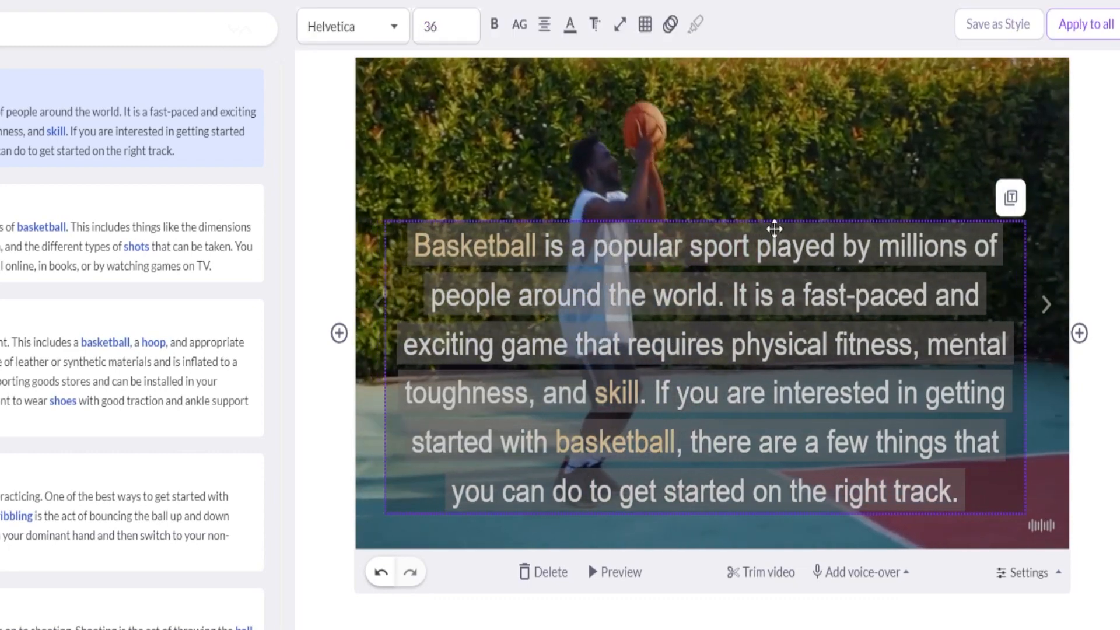
# - Review caption colour and entry animation options, then apply the fade-in caption style to all scenes
pyautogui.click(569, 24)
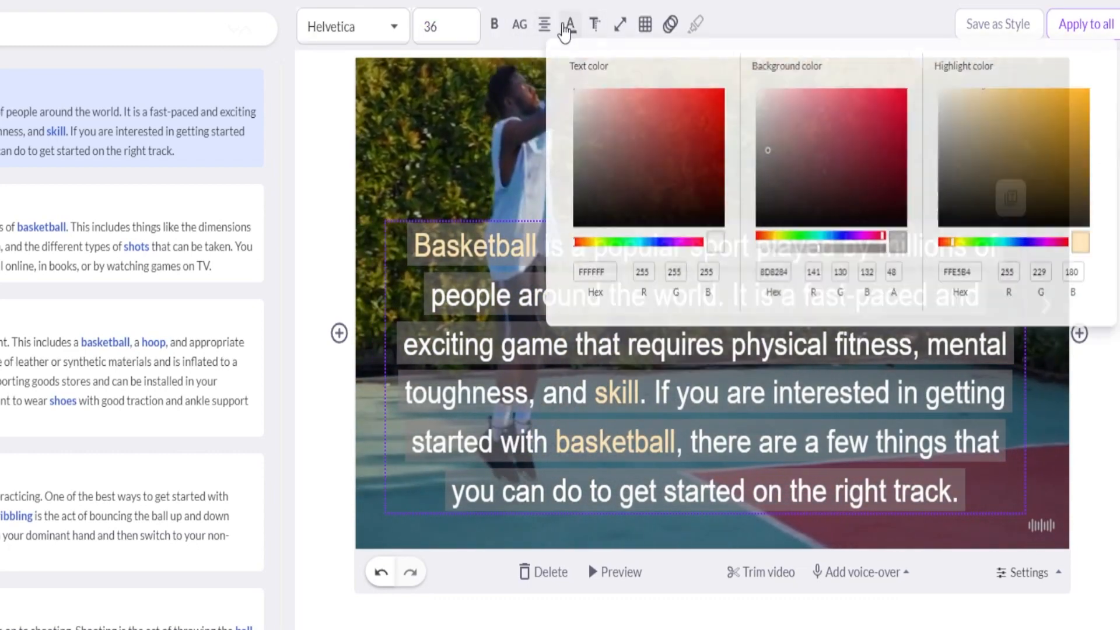
pyautogui.click(570, 25)
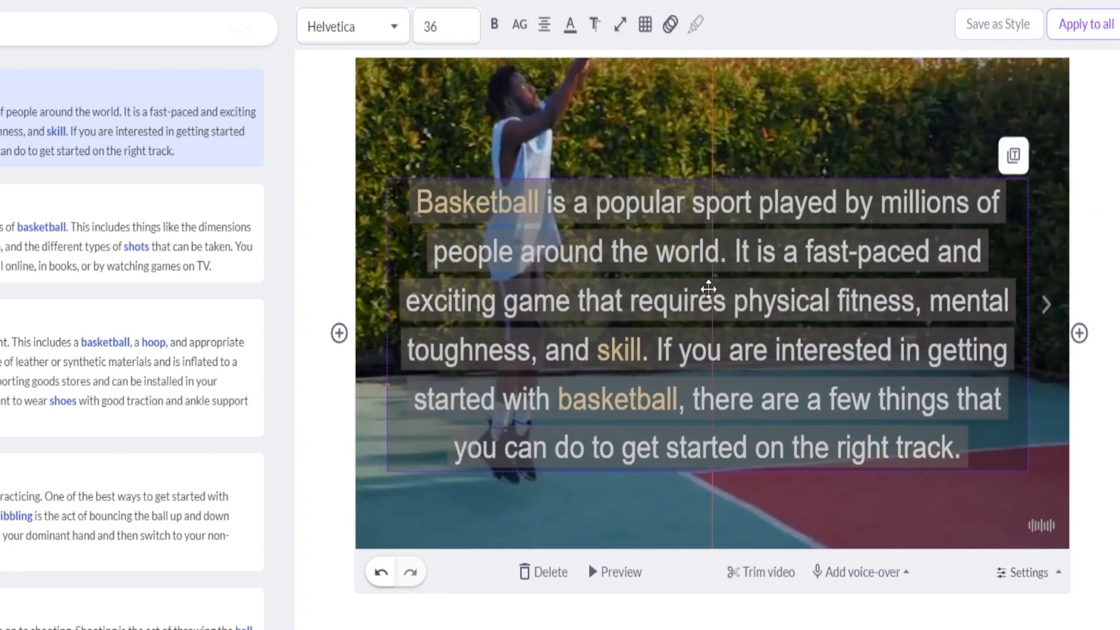
pyautogui.click(670, 24)
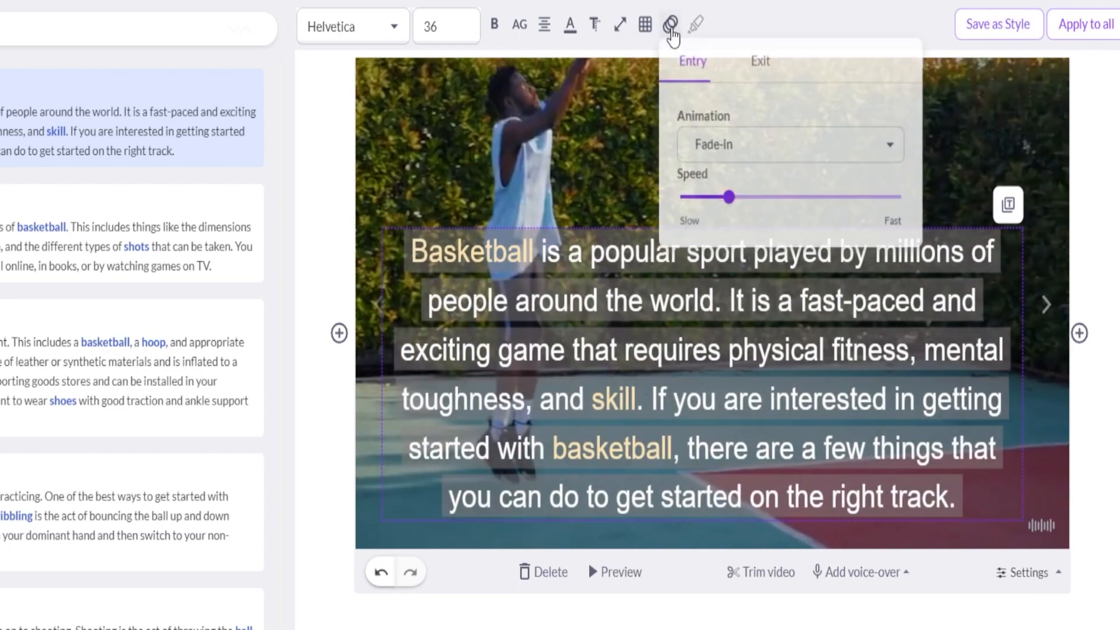
pyautogui.click(670, 26)
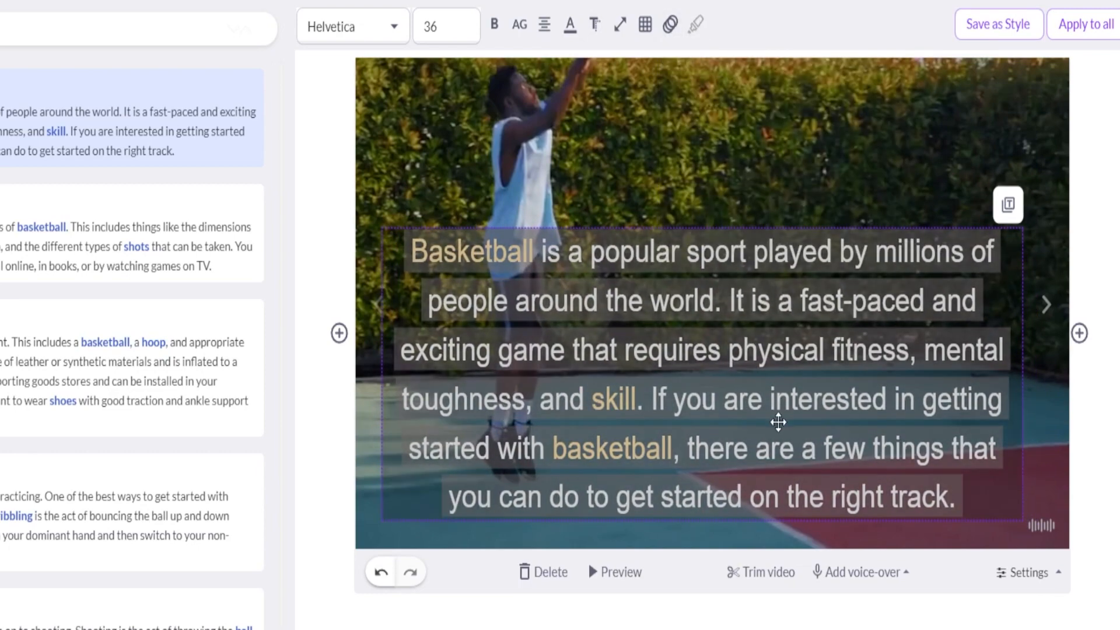
pyautogui.click(1085, 23)
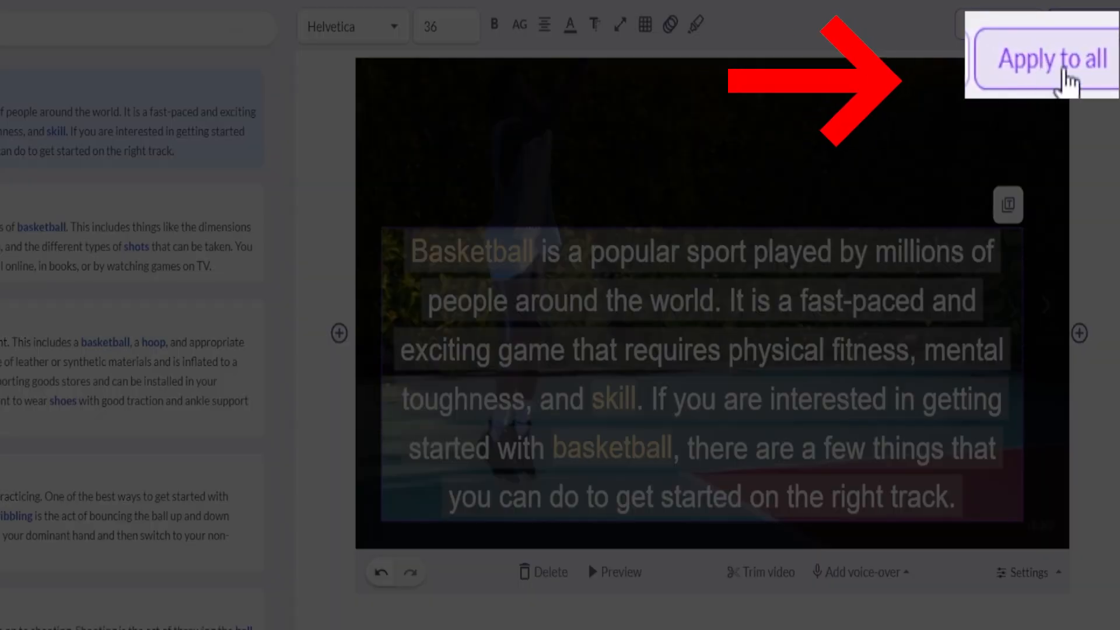
pyautogui.click(1051, 58)
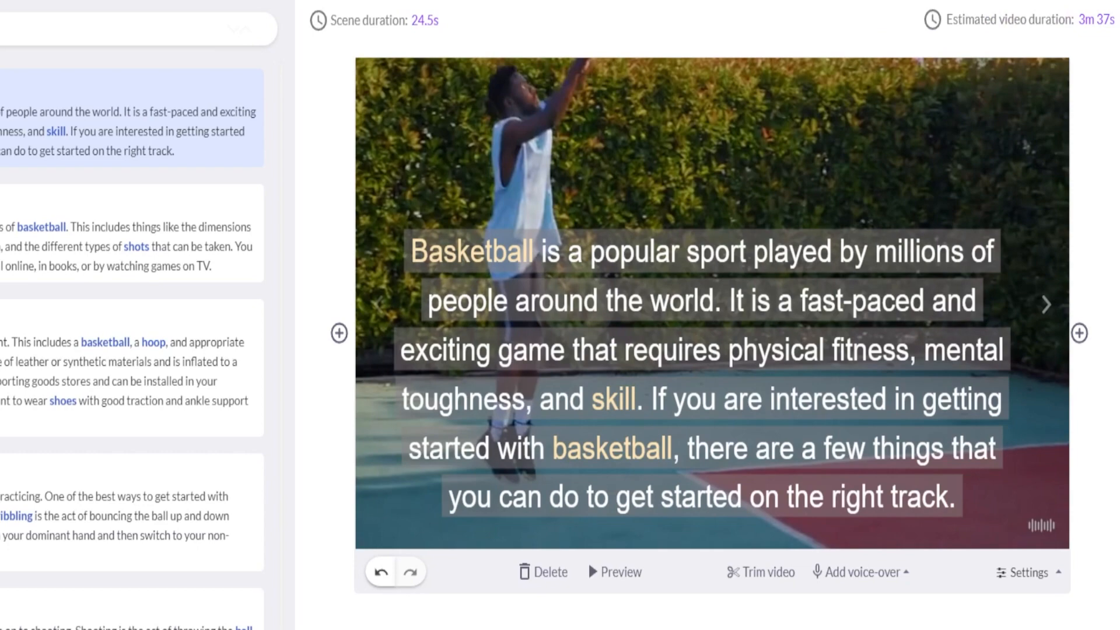
# - Select a storyboard scene and bring up the Visuals stock media library
pyautogui.click(1045, 304)
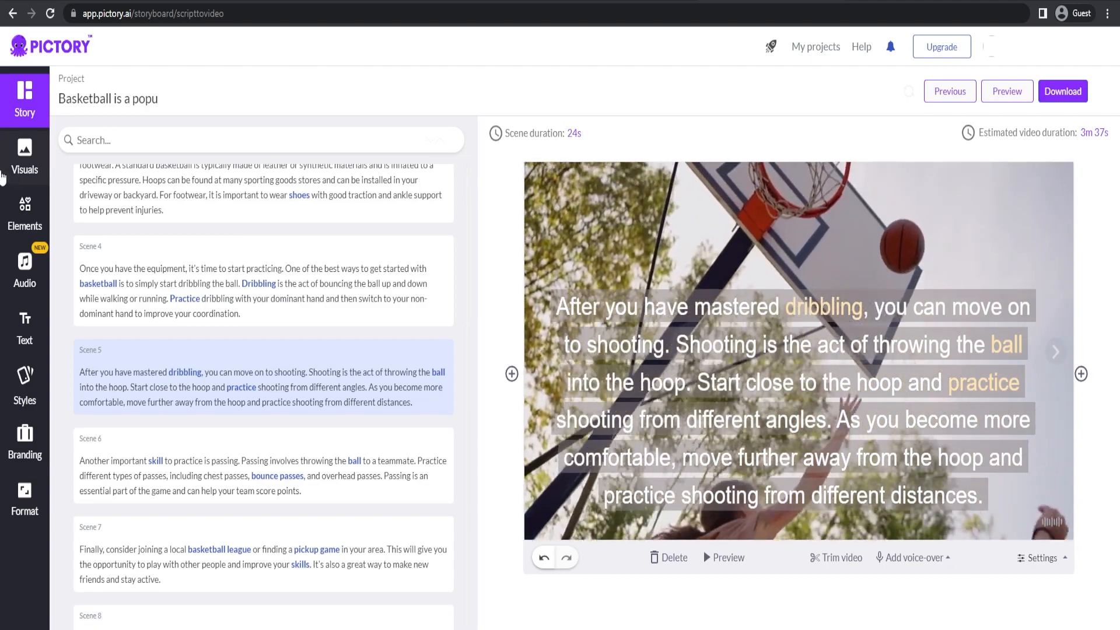
pyautogui.click(24, 156)
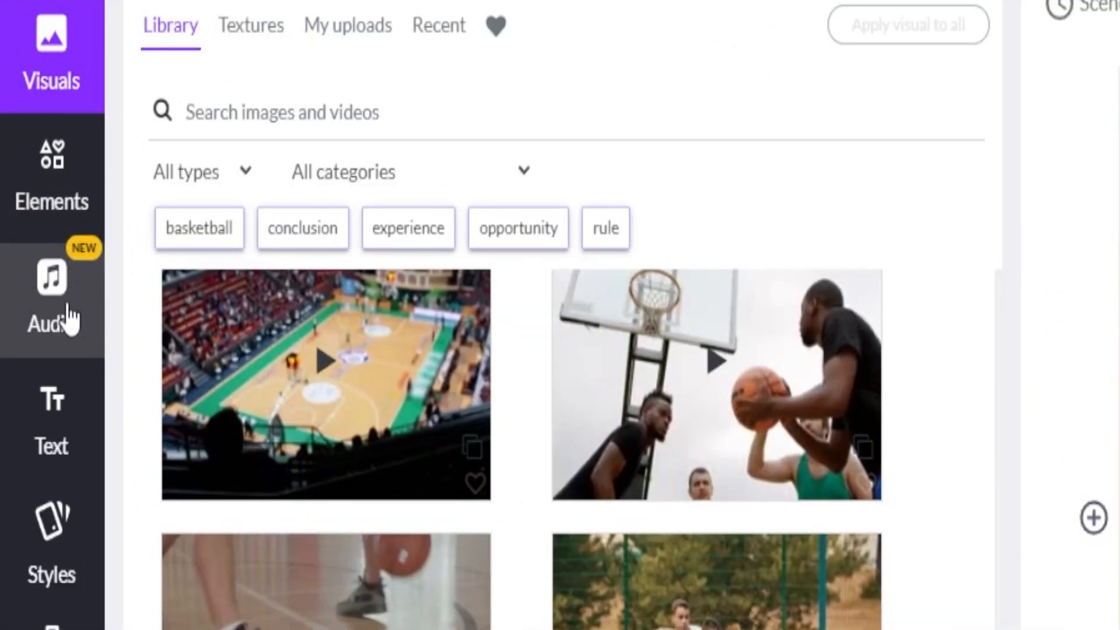
# - Browse the background music tracks, favourite East Vs West and apply it
pyautogui.click(51, 292)
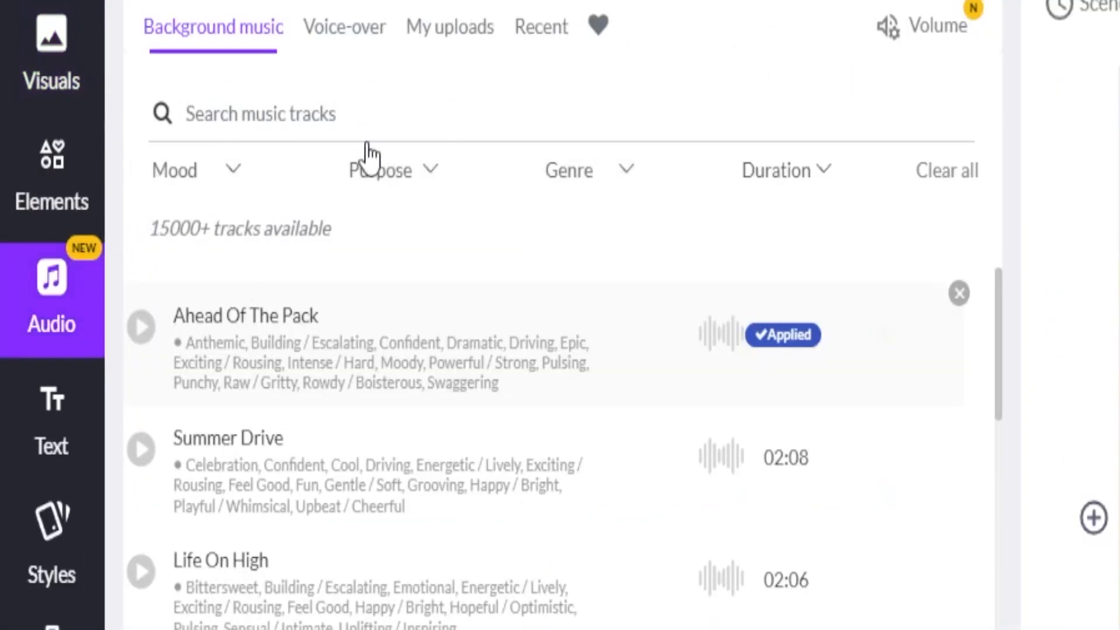
pyautogui.click(449, 27)
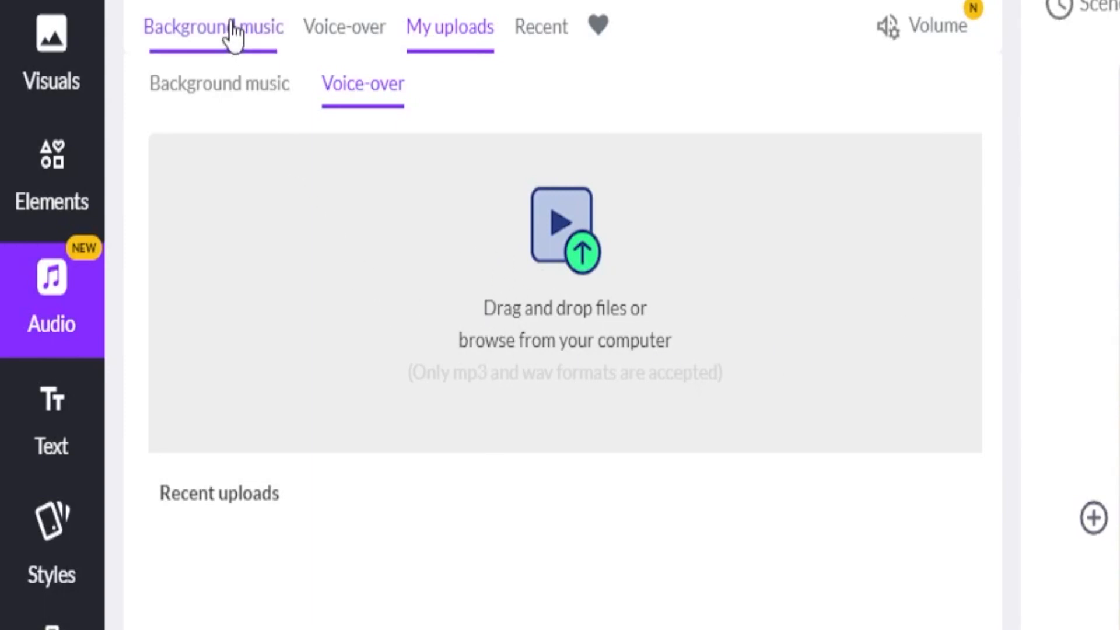
pyautogui.click(213, 28)
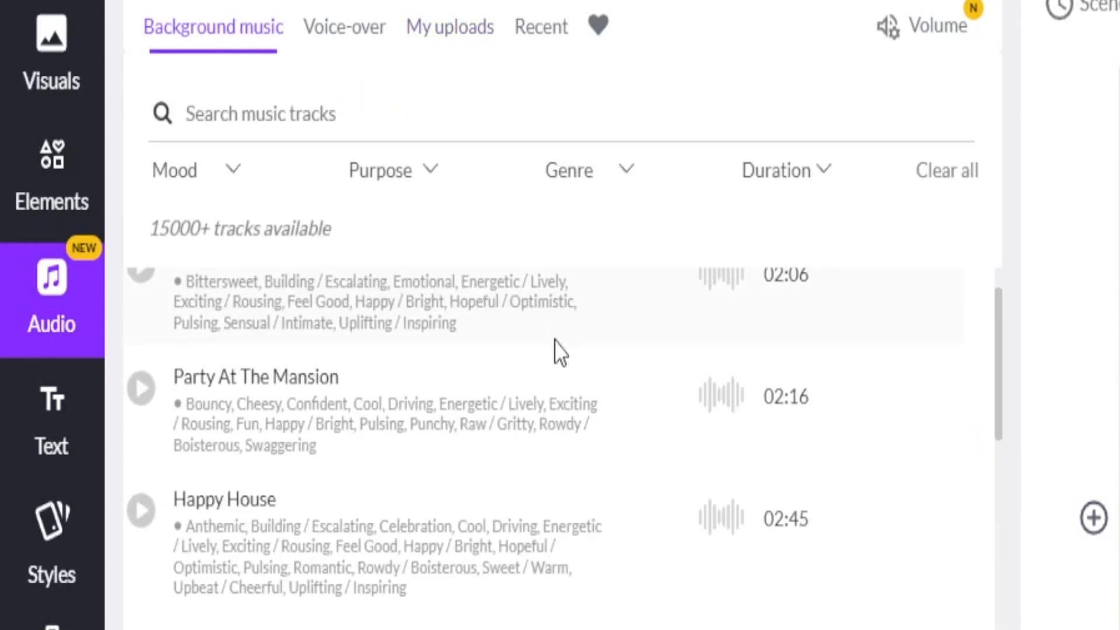
pyautogui.scroll(-3)
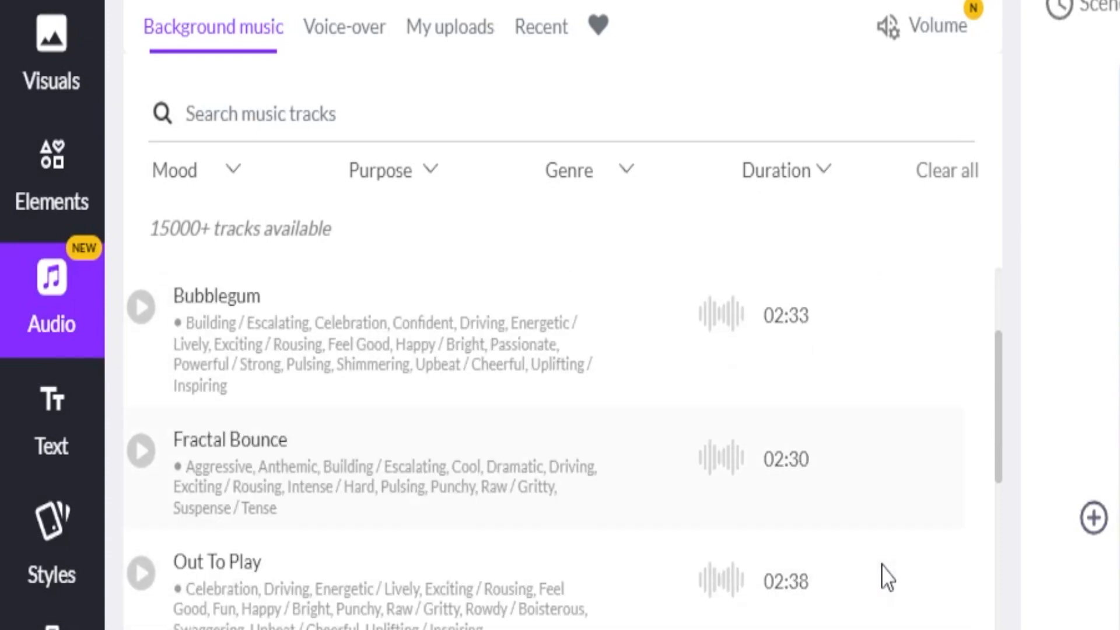
pyautogui.scroll(-3)
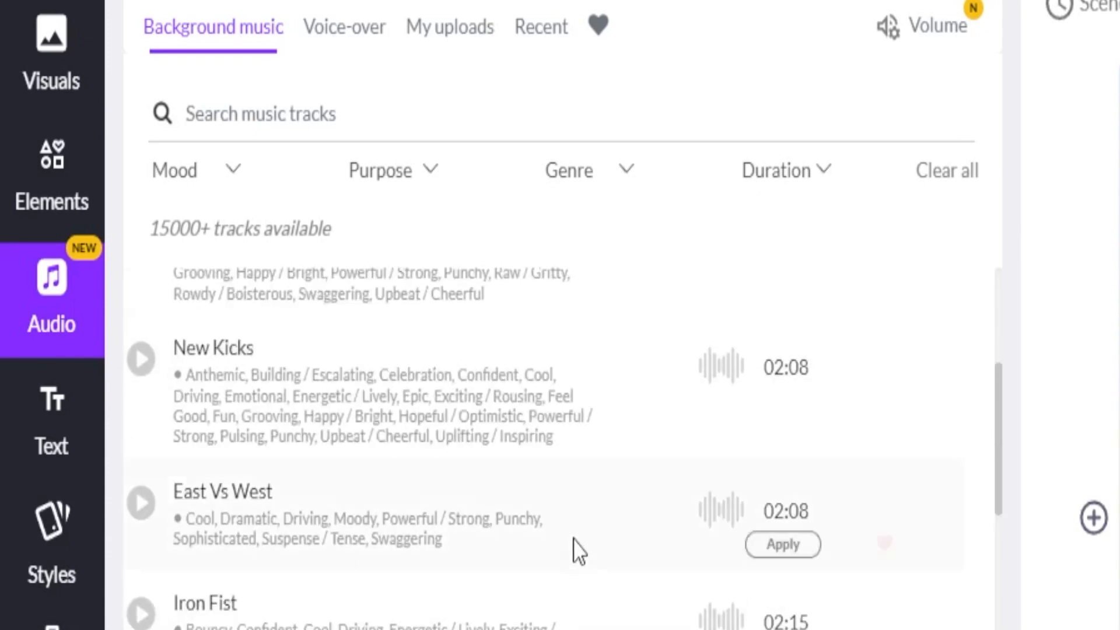
pyautogui.click(884, 544)
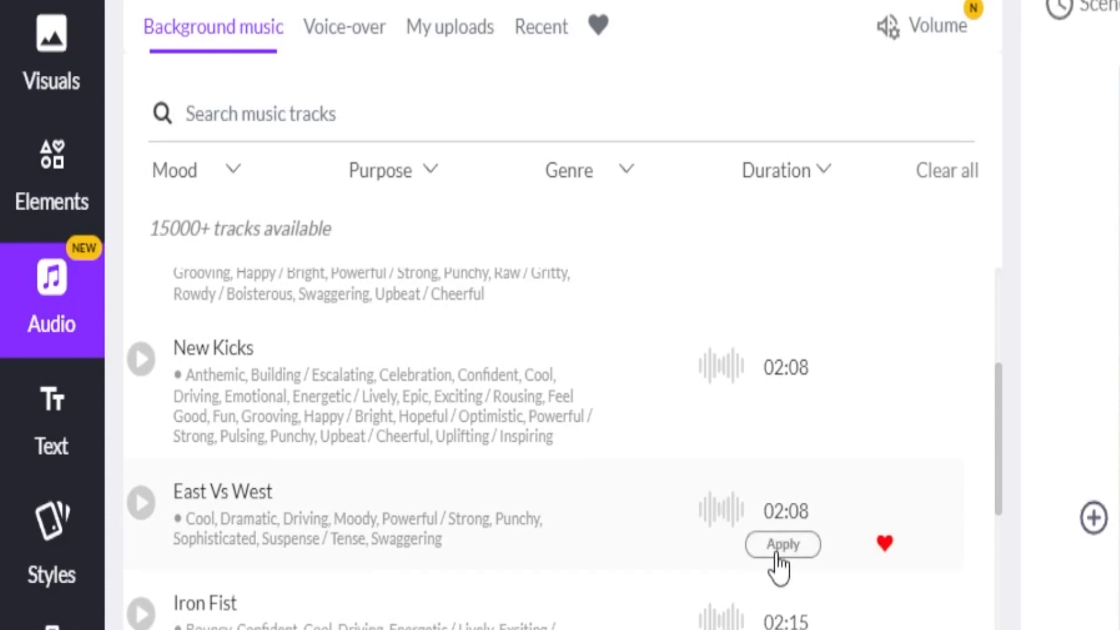
pyautogui.click(783, 544)
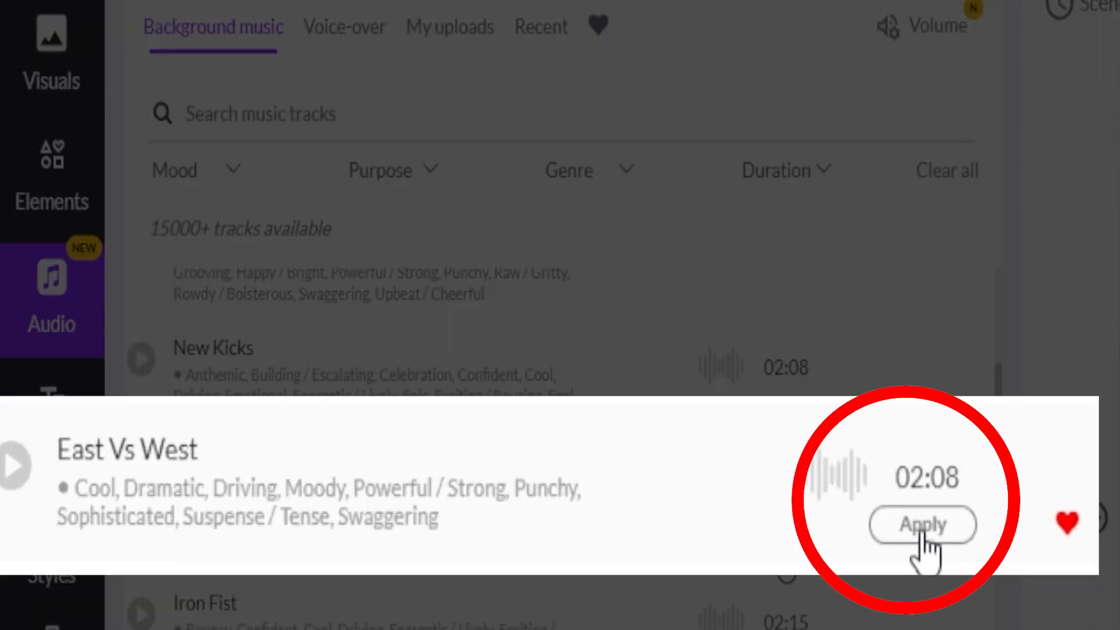
pyautogui.click(922, 525)
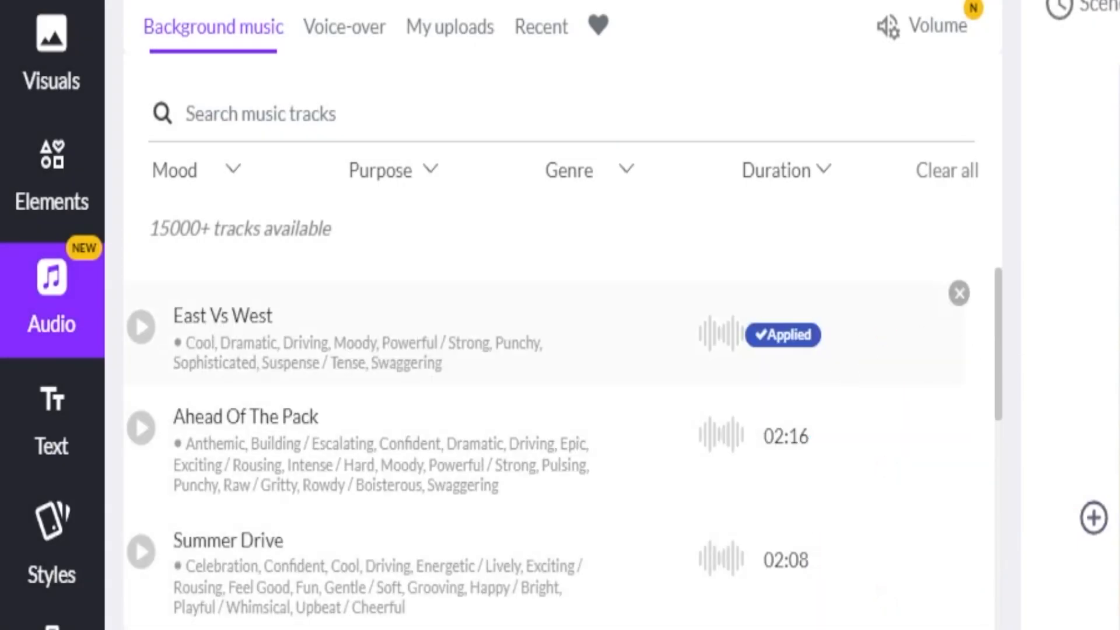